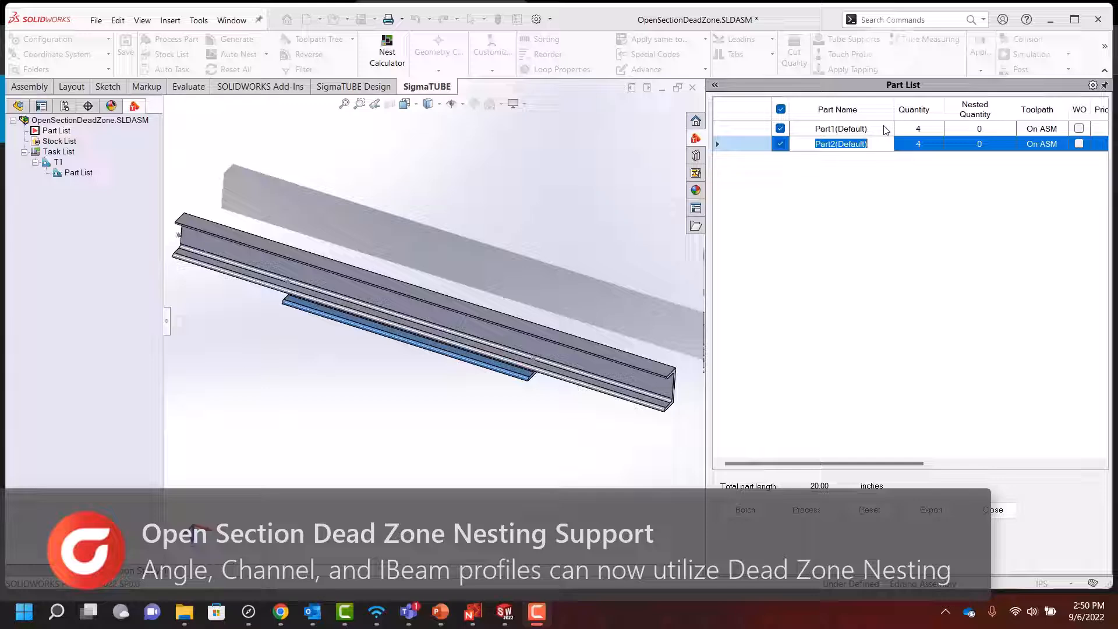
- Close the Part List and the SOLIDWORKS Resources pane to reveal the channel profiles
left_click(840, 128)
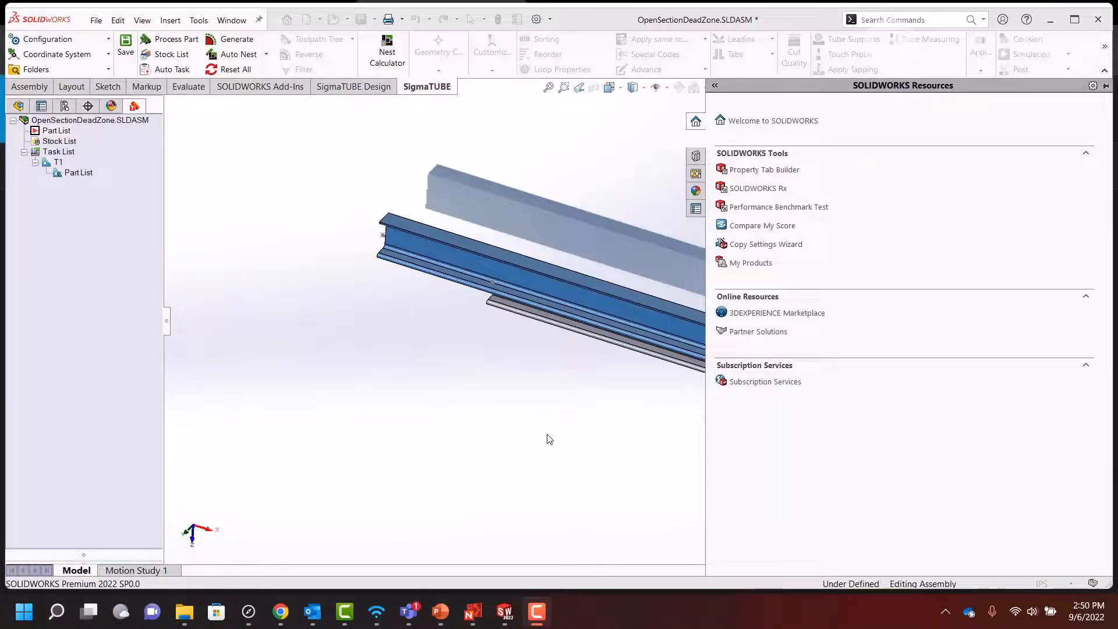
left_click(714, 85)
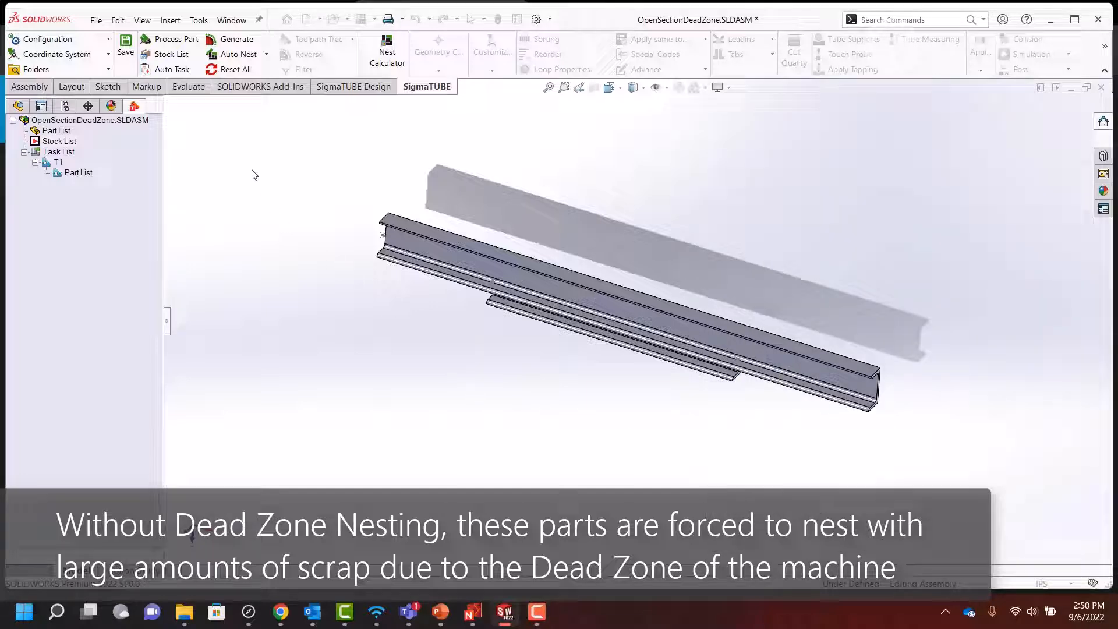
- Auto Nest the channel parts into layouts L1–L4 and inspect layout L3's details
left_click(238, 39)
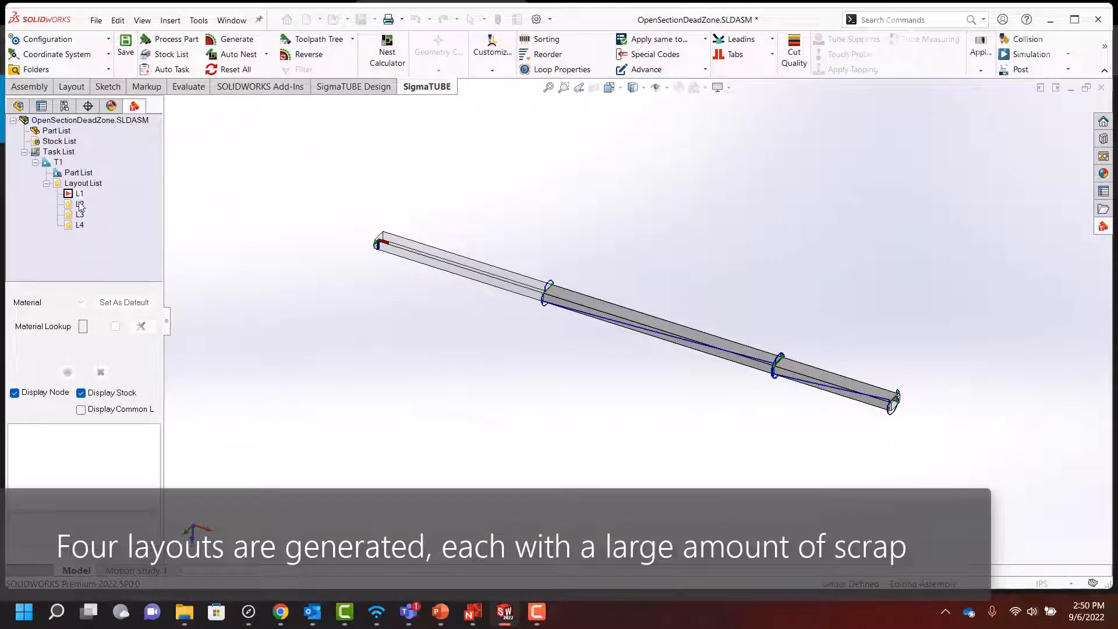
left_click(79, 214)
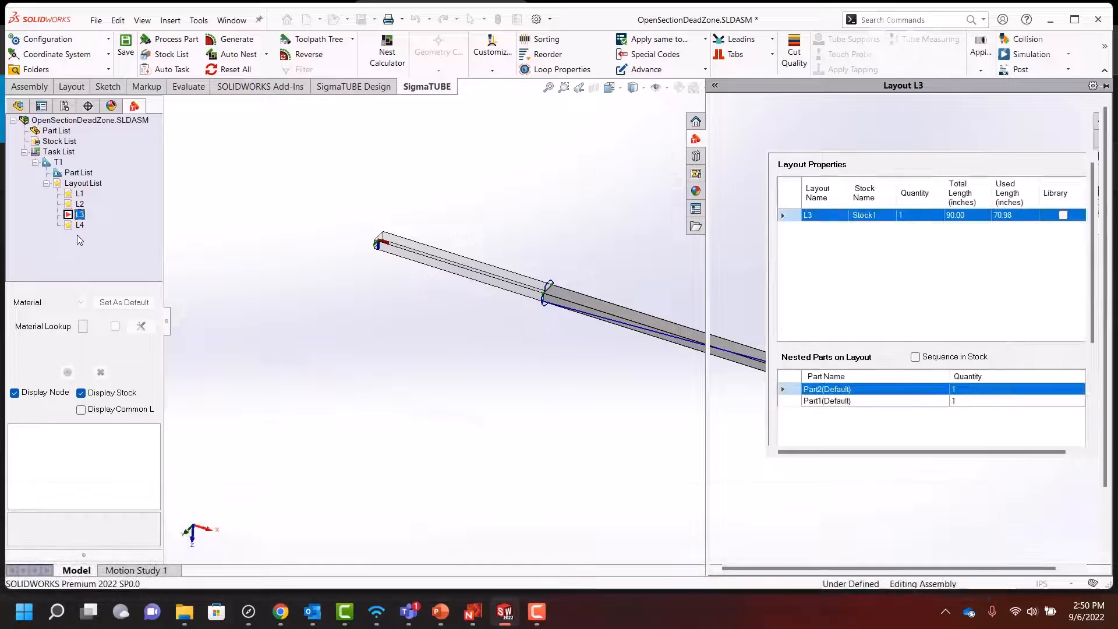
left_click(79, 225)
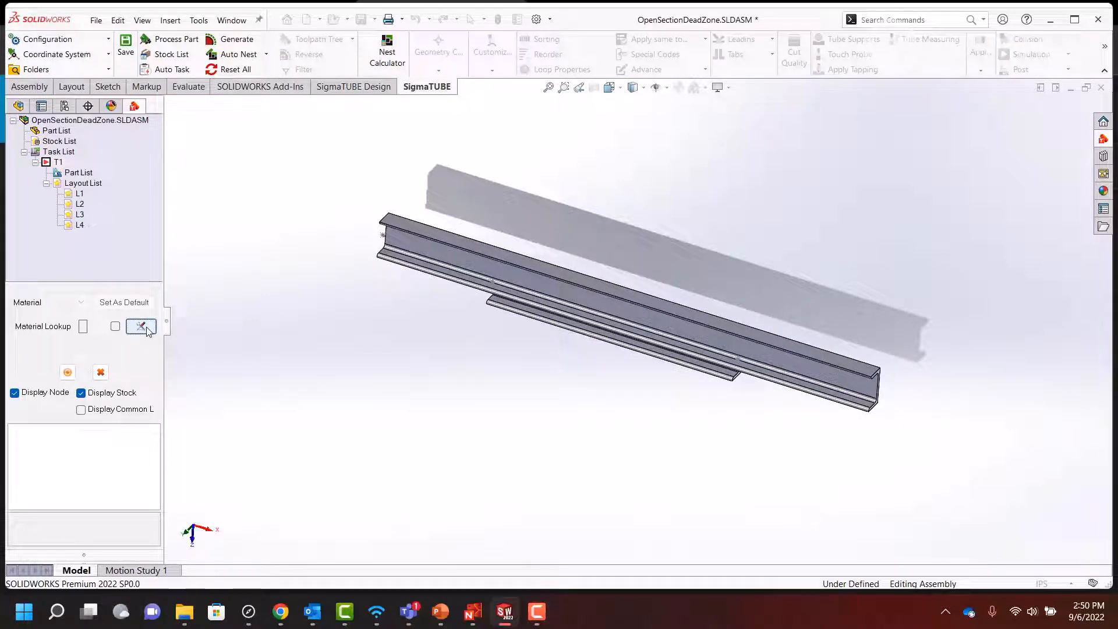
- Enable 'Use dead zone in last part' in SigmaTUBE Nest Settings and Reset All earlier results
left_click(141, 326)
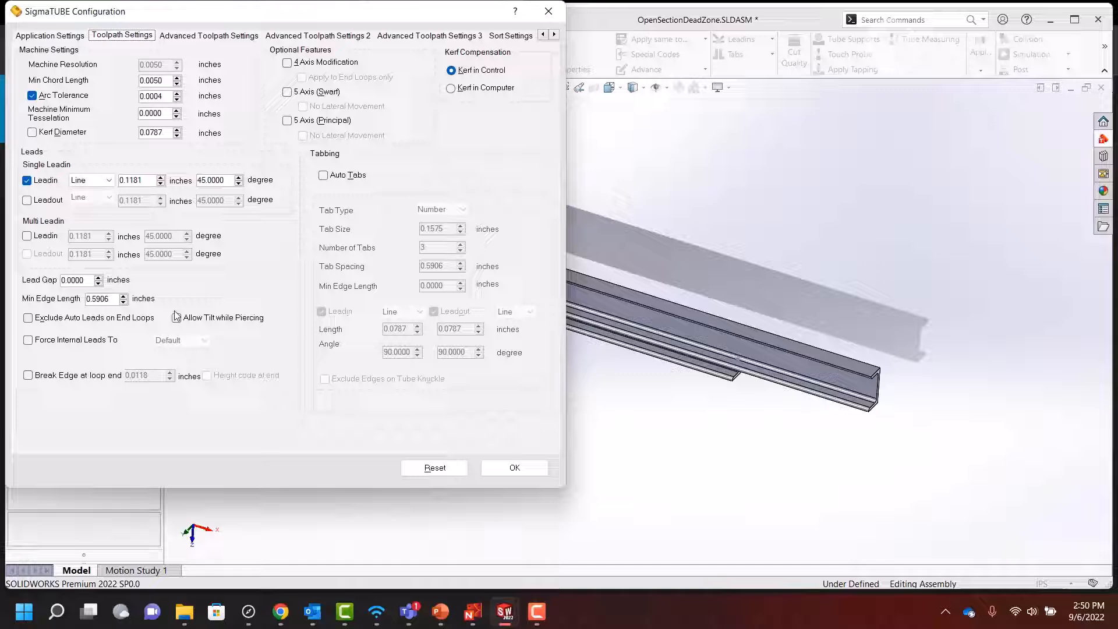
left_click(553, 34)
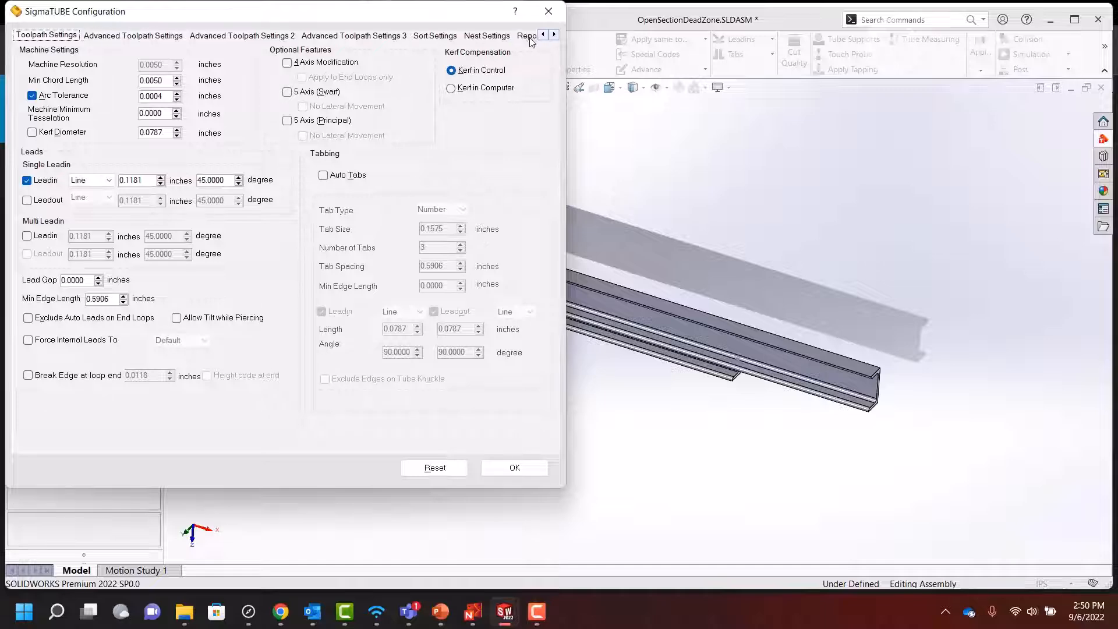
left_click(487, 36)
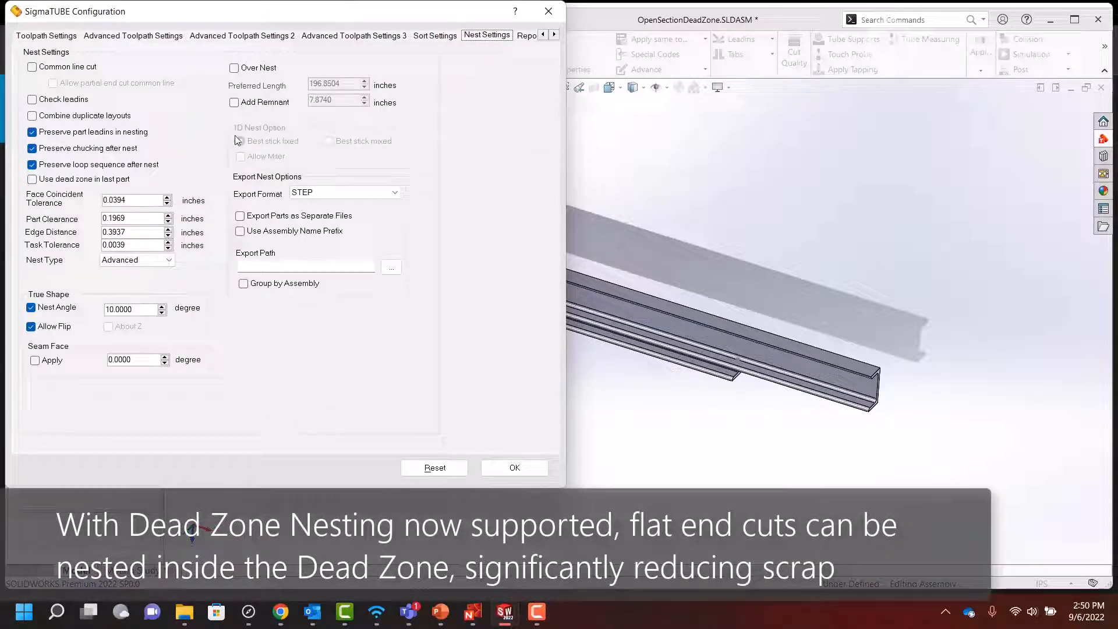
left_click(32, 180)
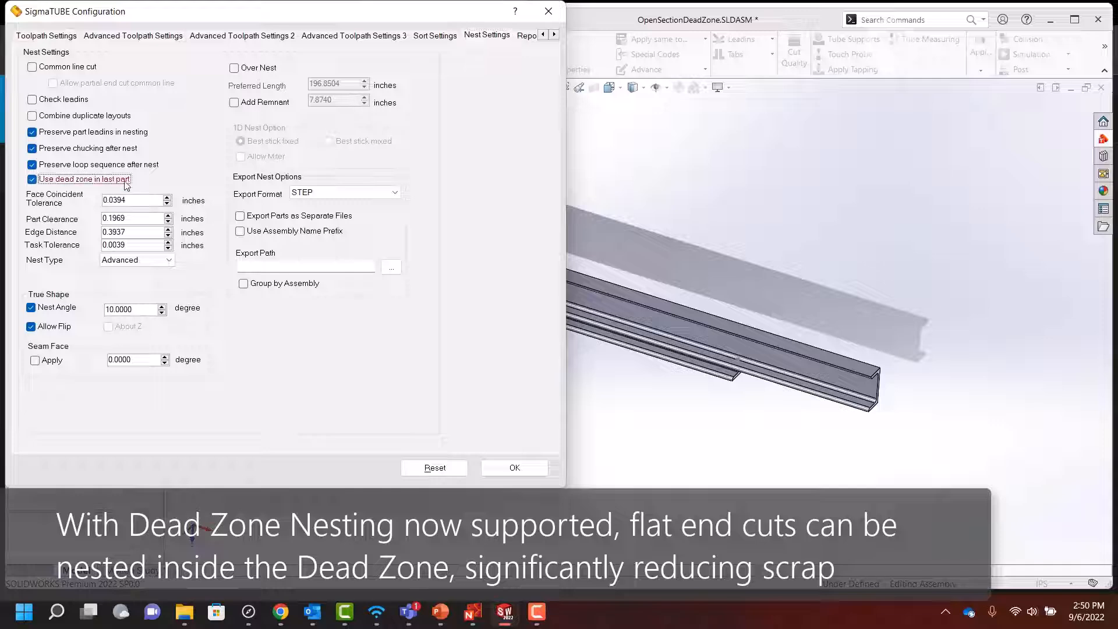
left_click(506, 467)
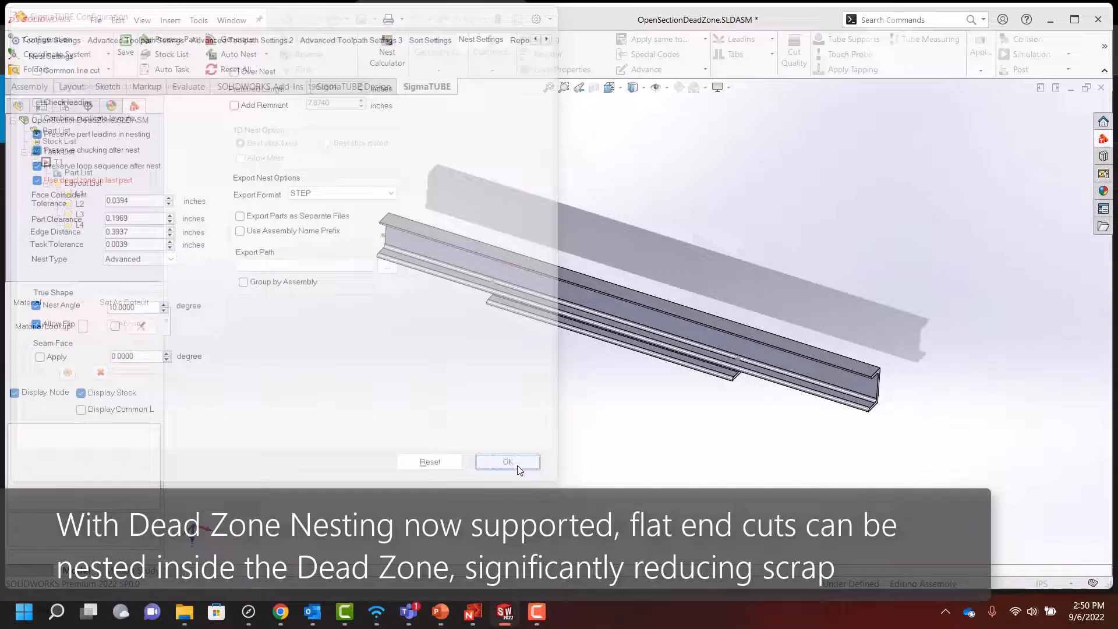
left_click(507, 462)
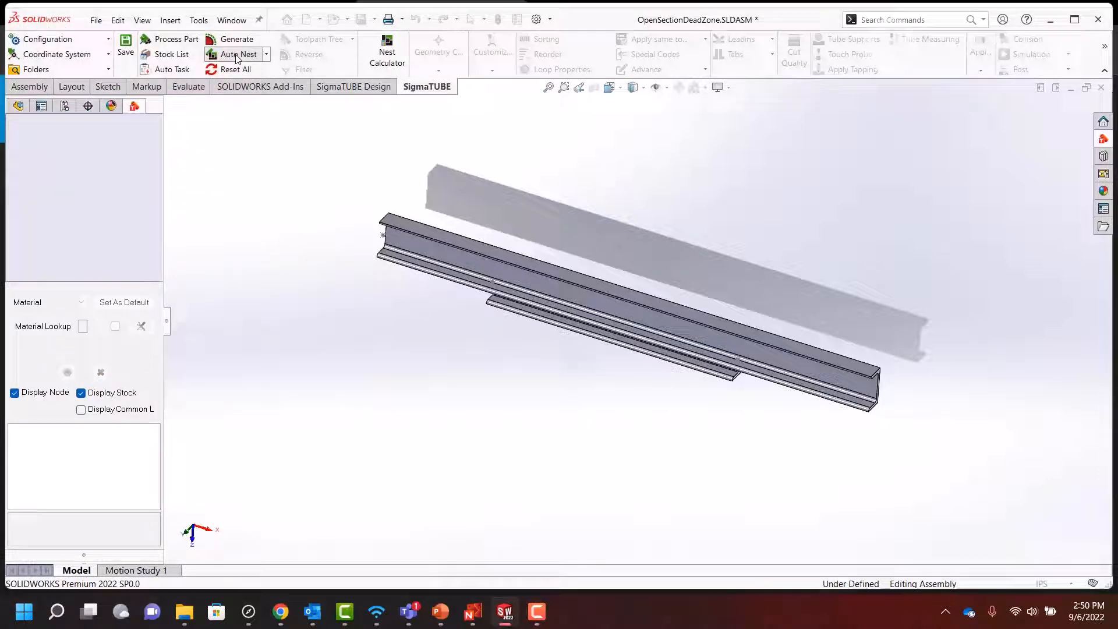
- Auto Nest again with the dead zone, yielding three layouts, and inspect one
left_click(237, 39)
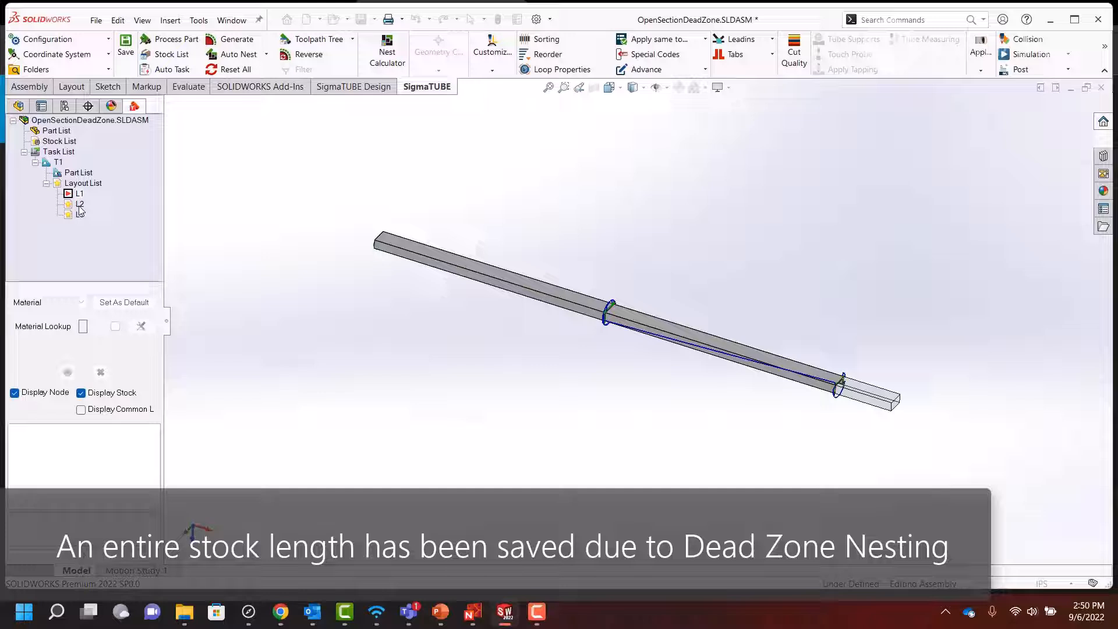
left_click(80, 202)
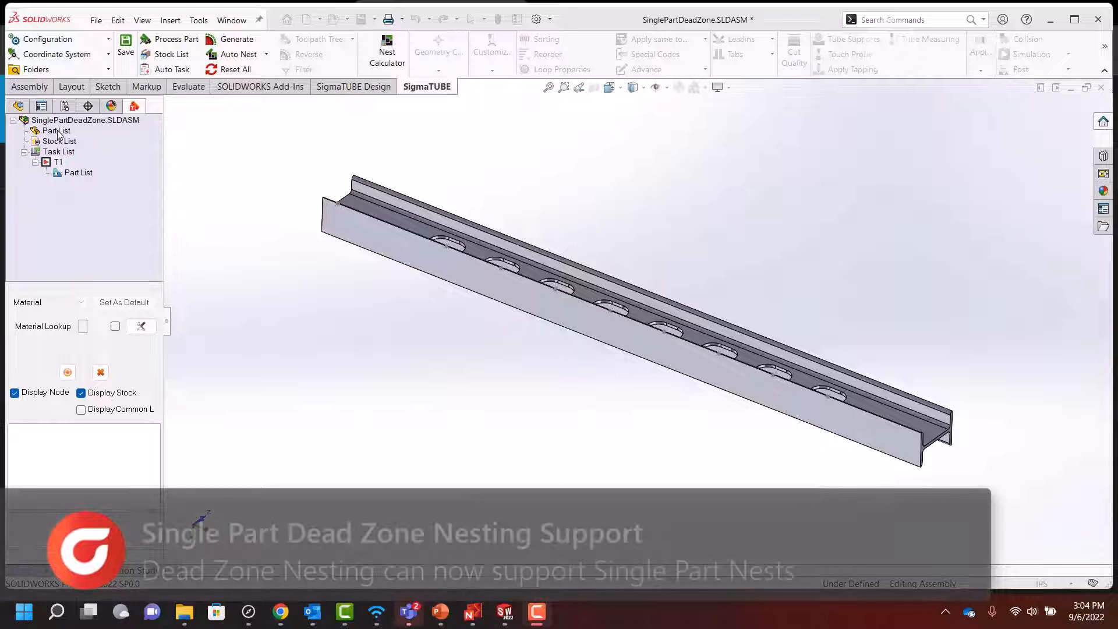
- Review the I-beam Part List and 120-inch Stock List, then Auto Nest, triggering an insufficient-stock warning
left_click(56, 130)
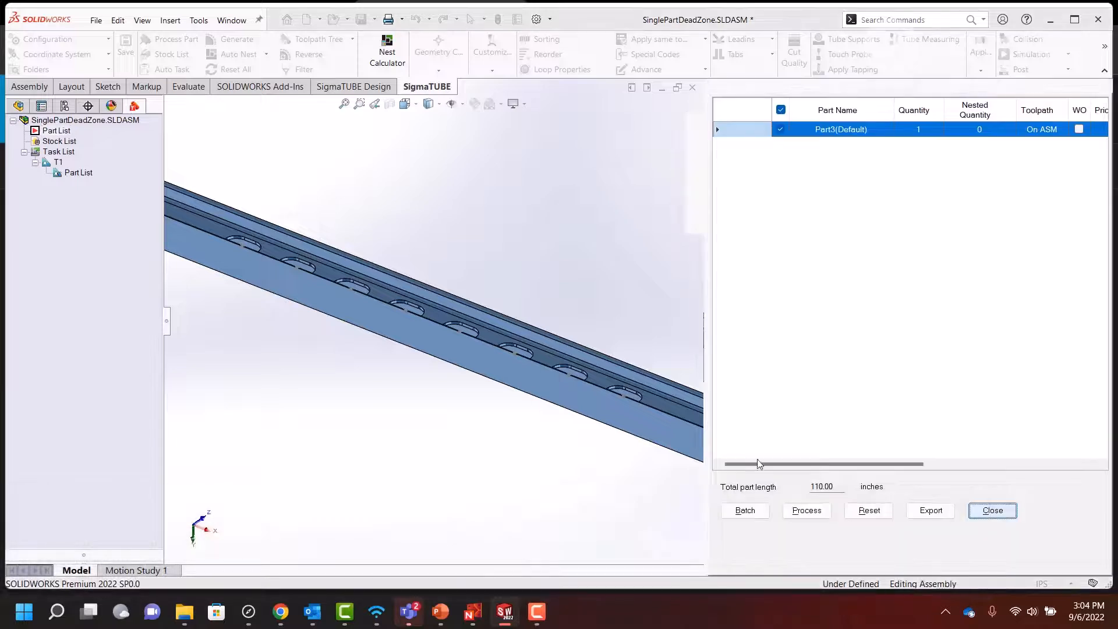
left_click(992, 510)
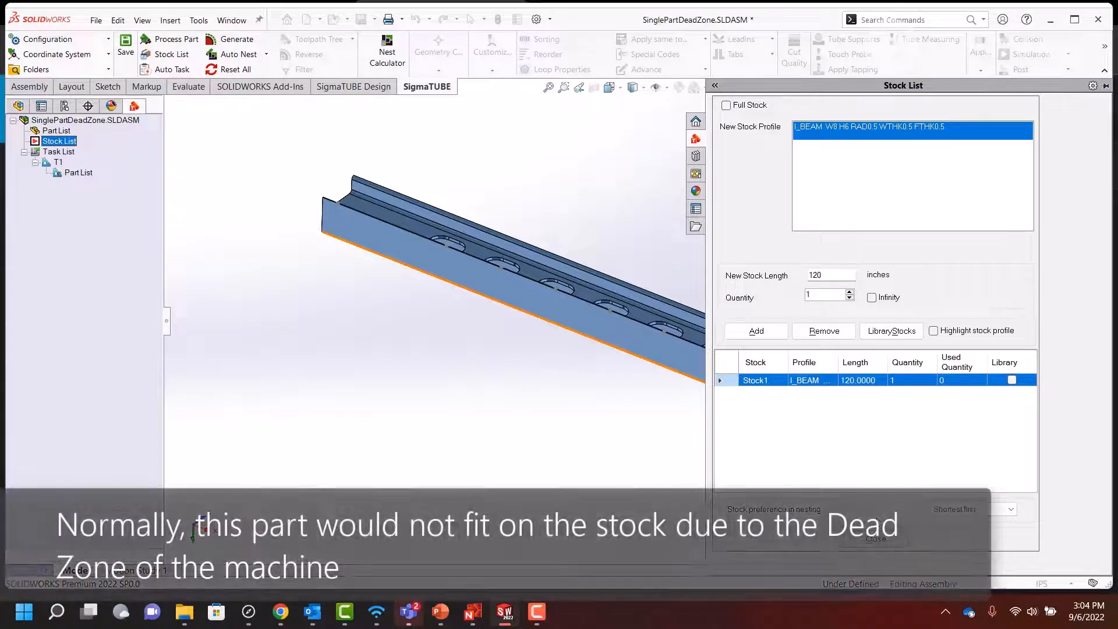
left_click(875, 539)
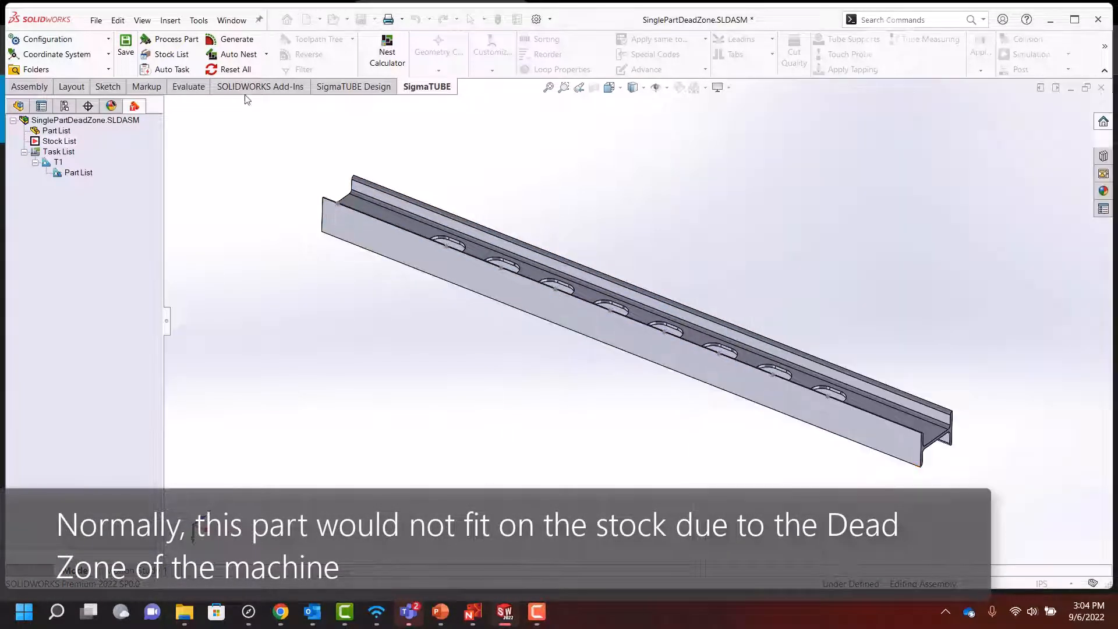
left_click(238, 55)
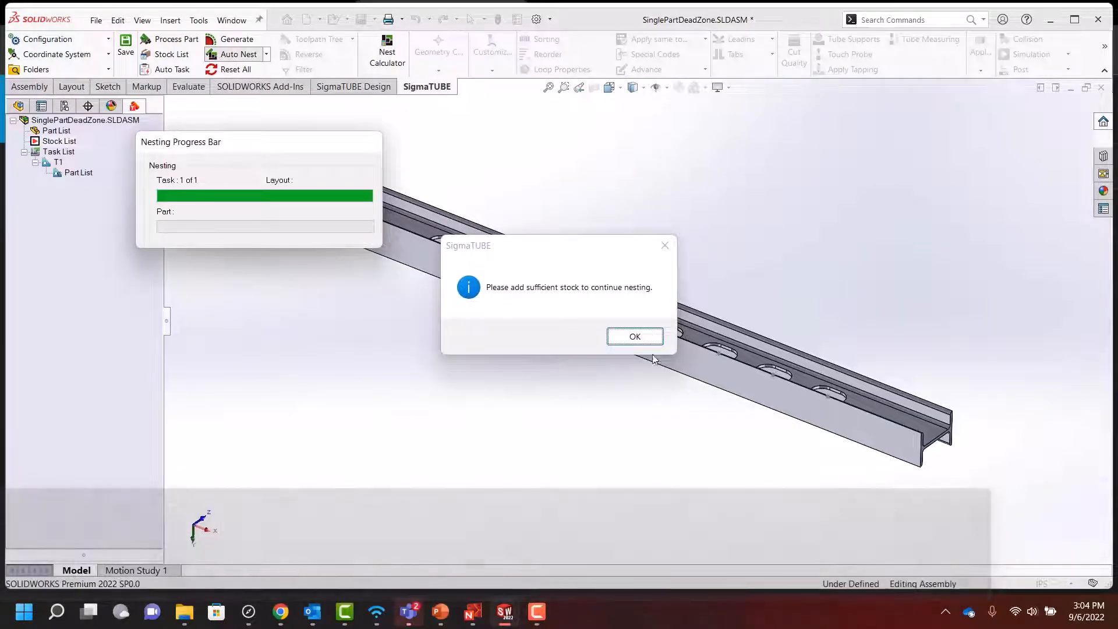
- Dismiss the 'Please add sufficient stock' message and expand task T1's part list
left_click(634, 336)
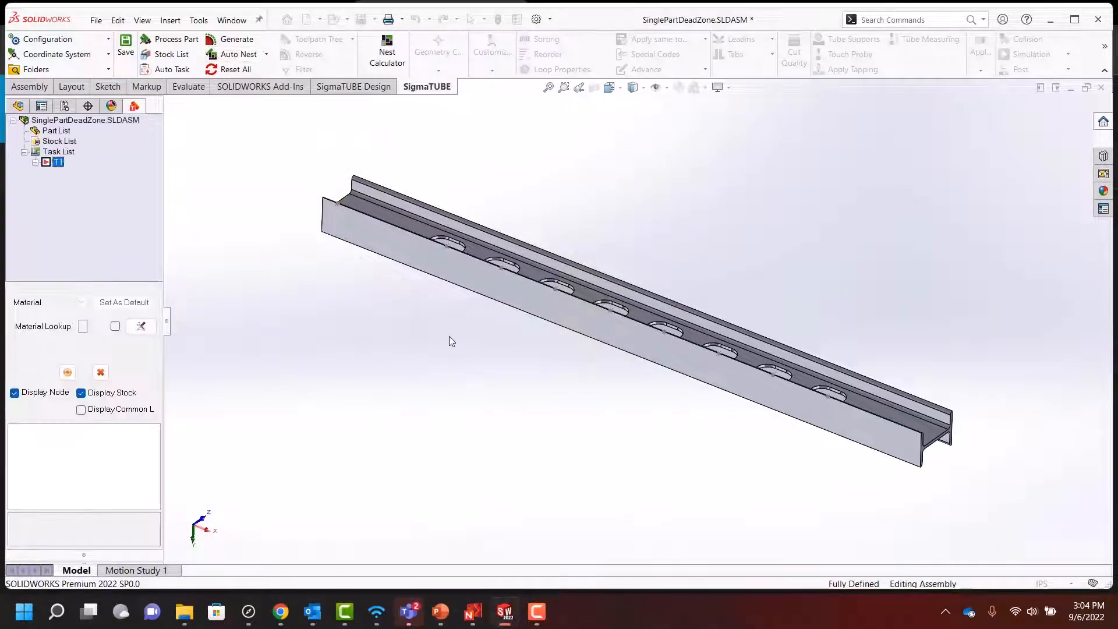
left_click(36, 162)
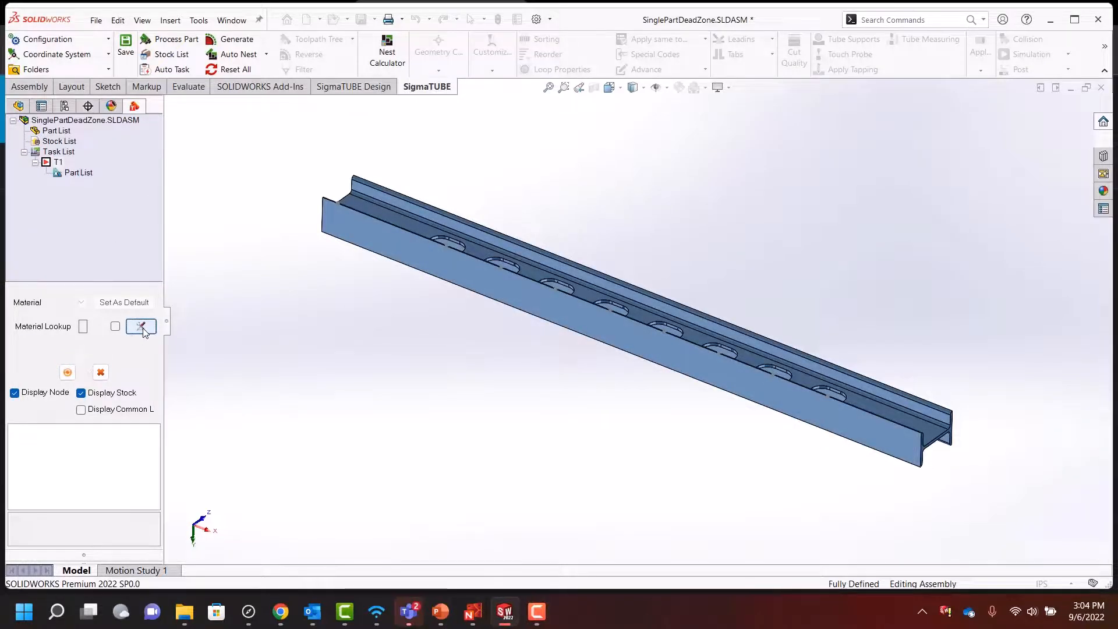
- Enable 'Use dead zone in last part', Reset All, and Auto Nest the I-beam into layout L1
left_click(141, 326)
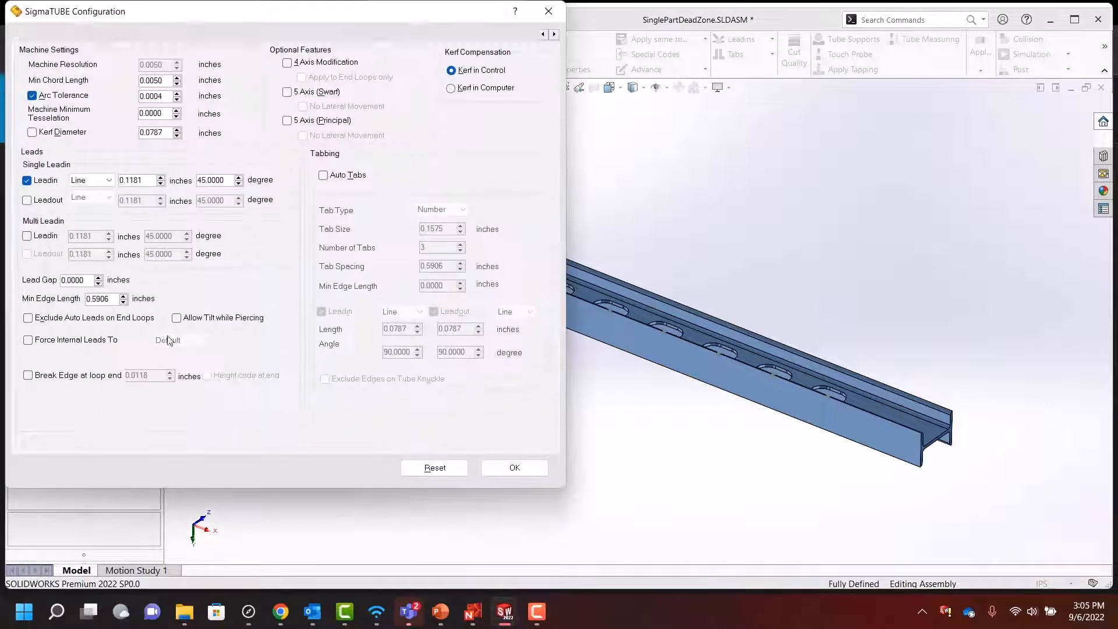
left_click(555, 34)
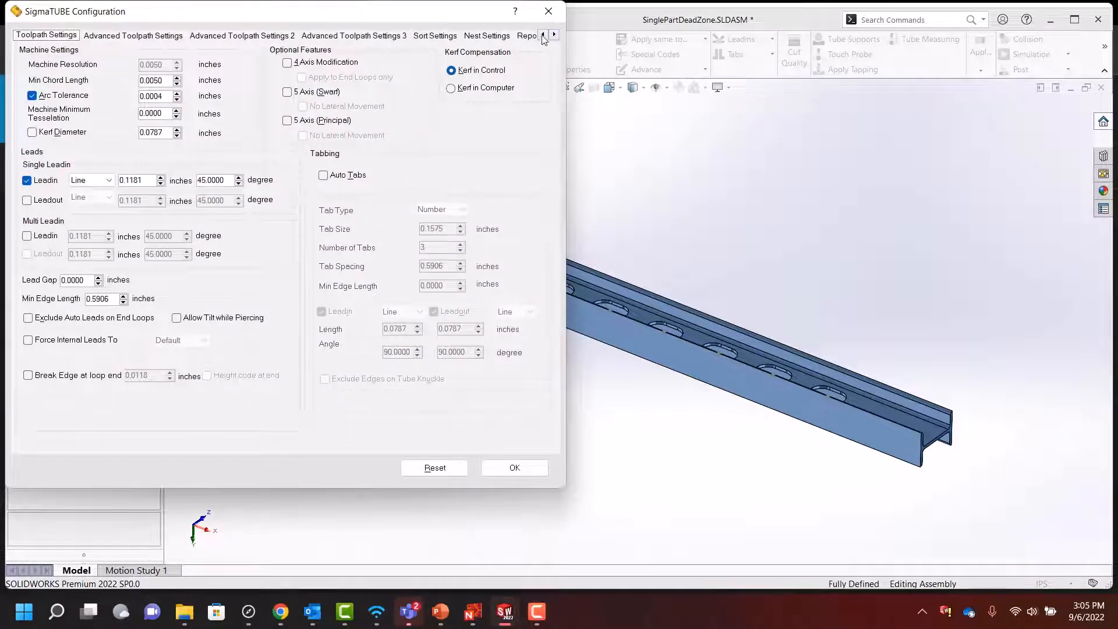
left_click(487, 35)
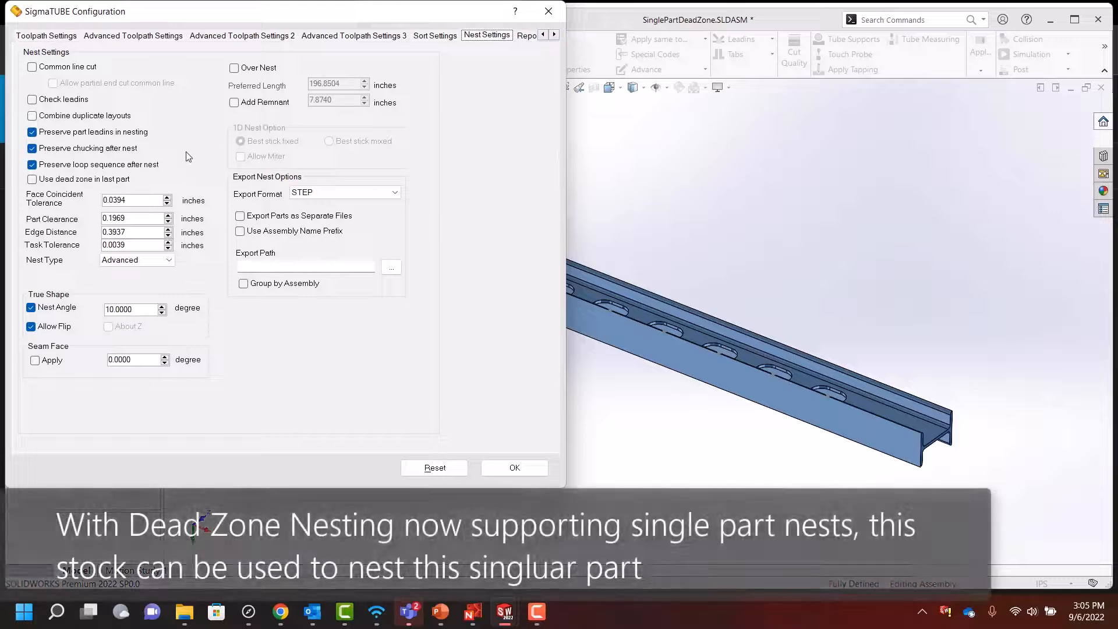
left_click(32, 179)
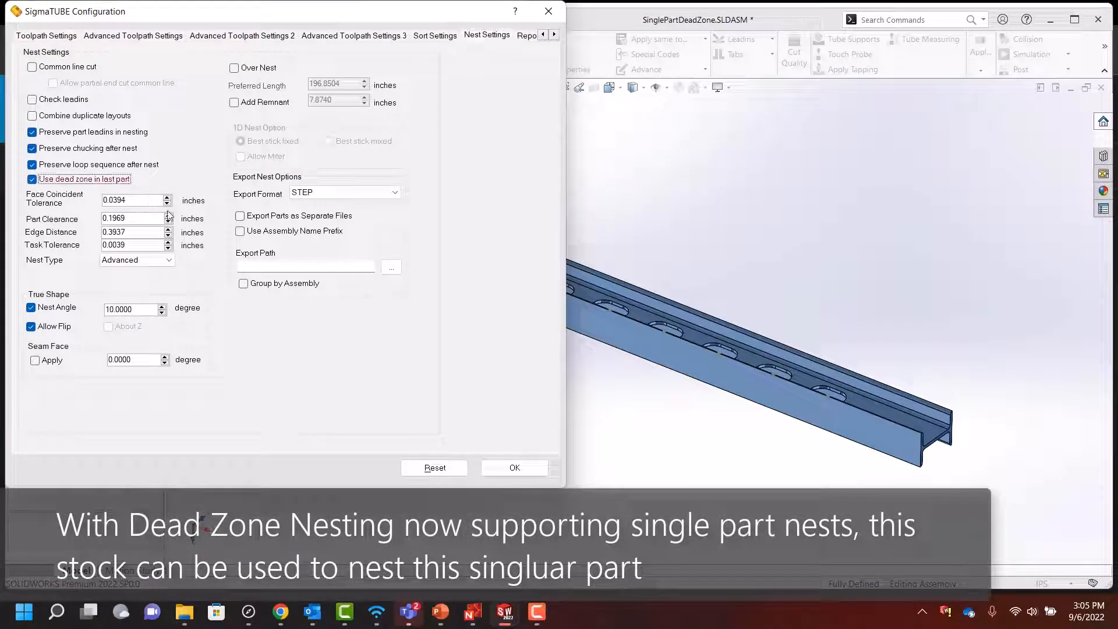
left_click(514, 468)
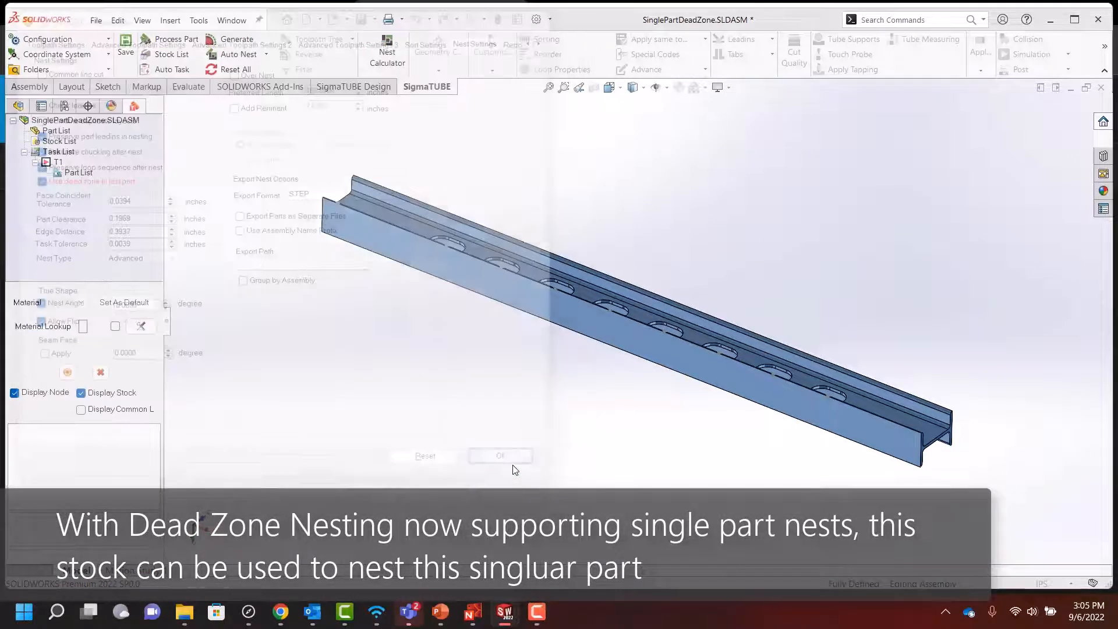
left_click(500, 455)
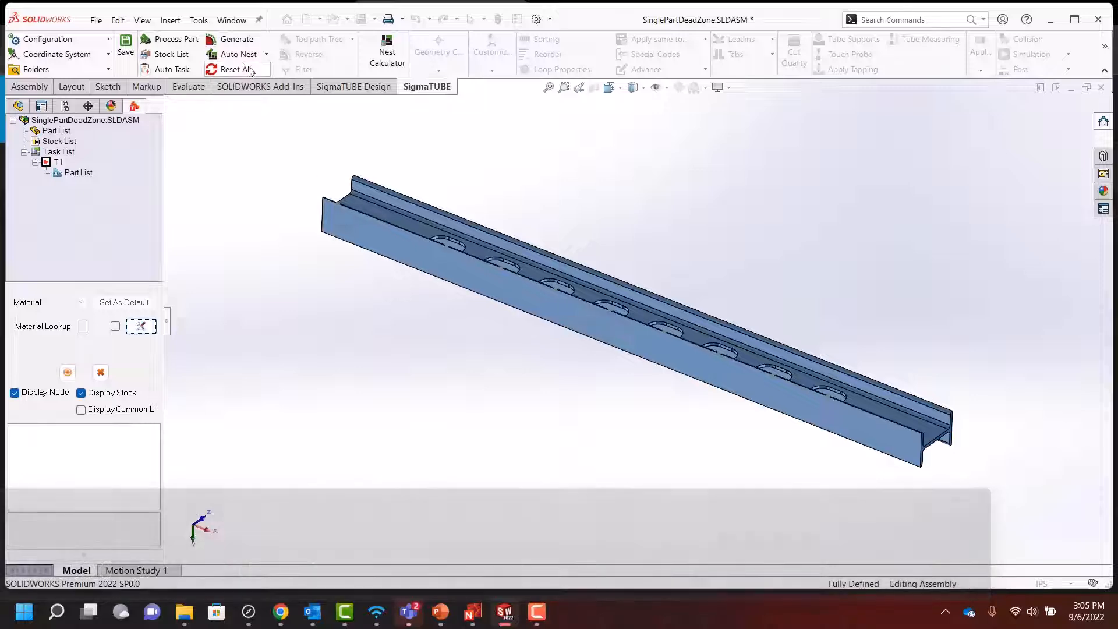
left_click(239, 54)
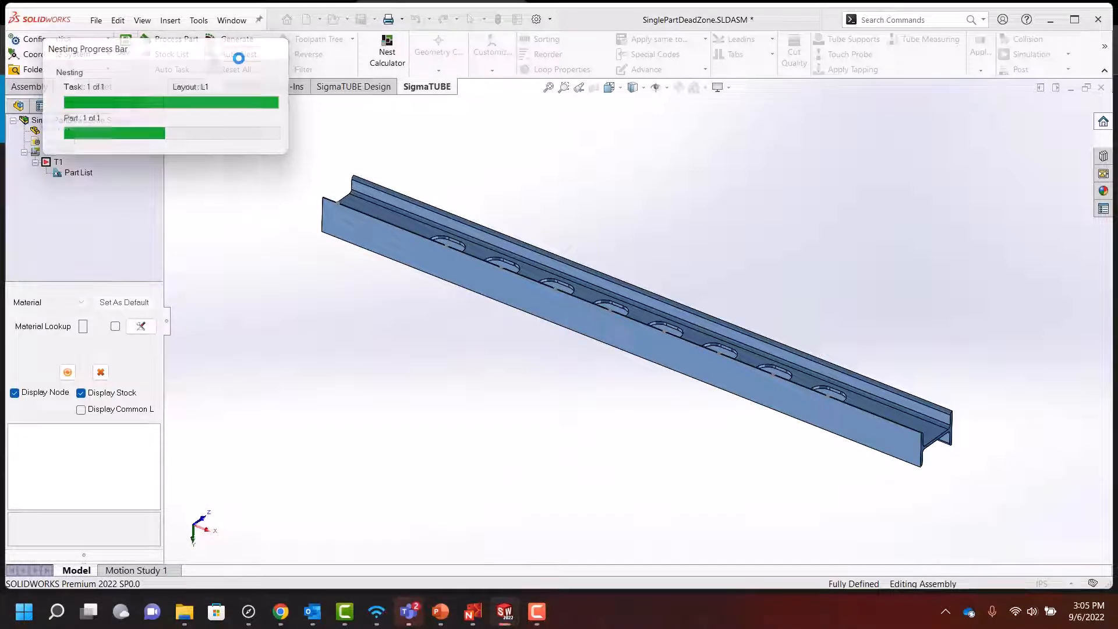